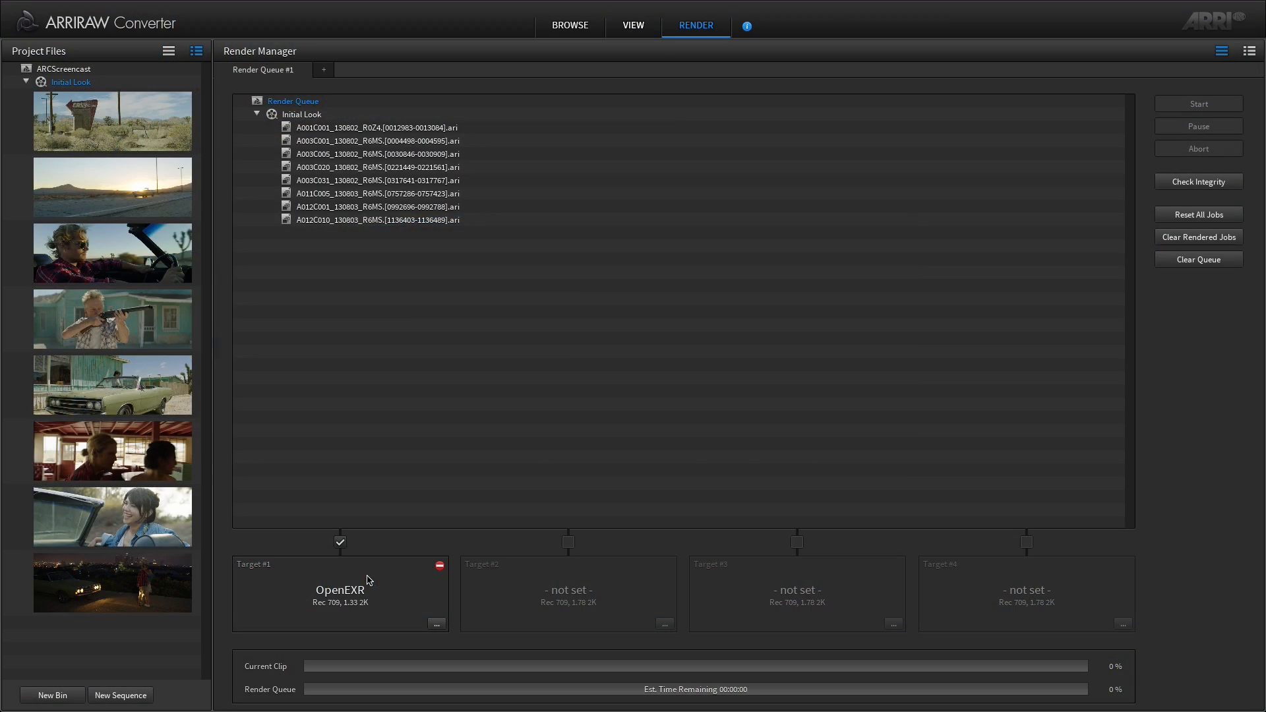
Step: Set Render Target #1's output directory to the Global Directory variable (ACESTest)
left_click(436, 623)
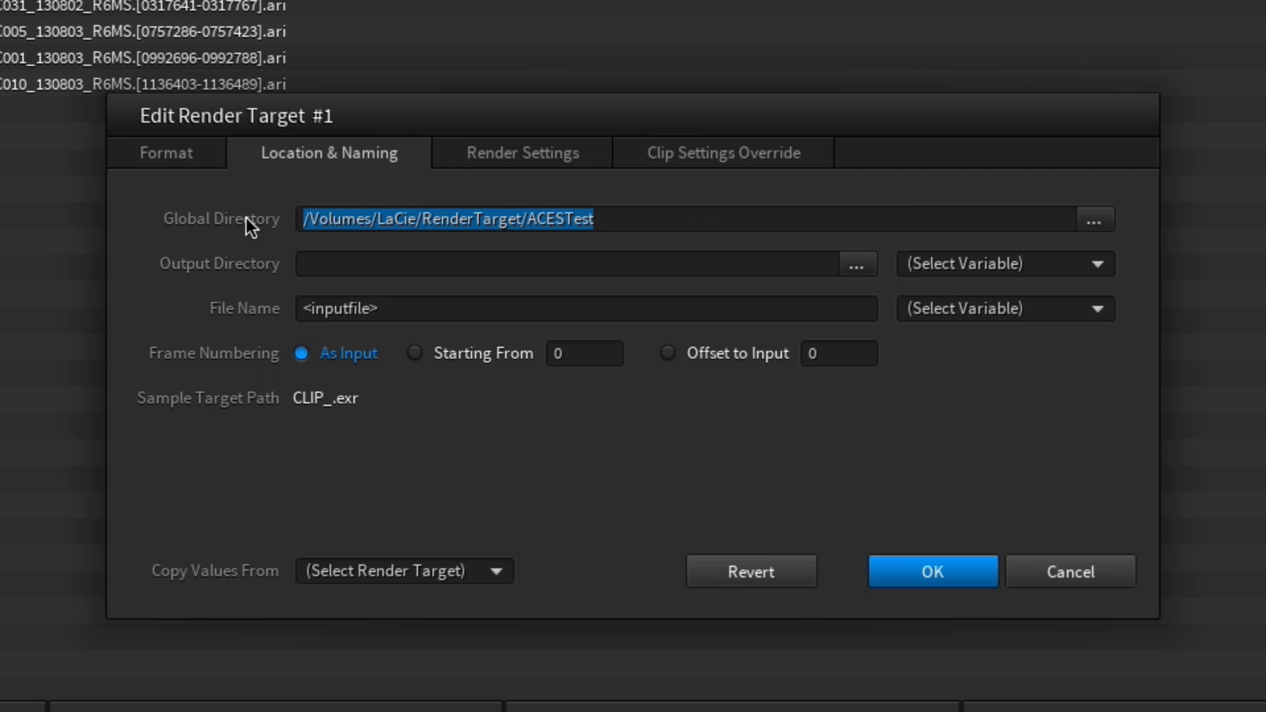
mouse_move(611, 260)
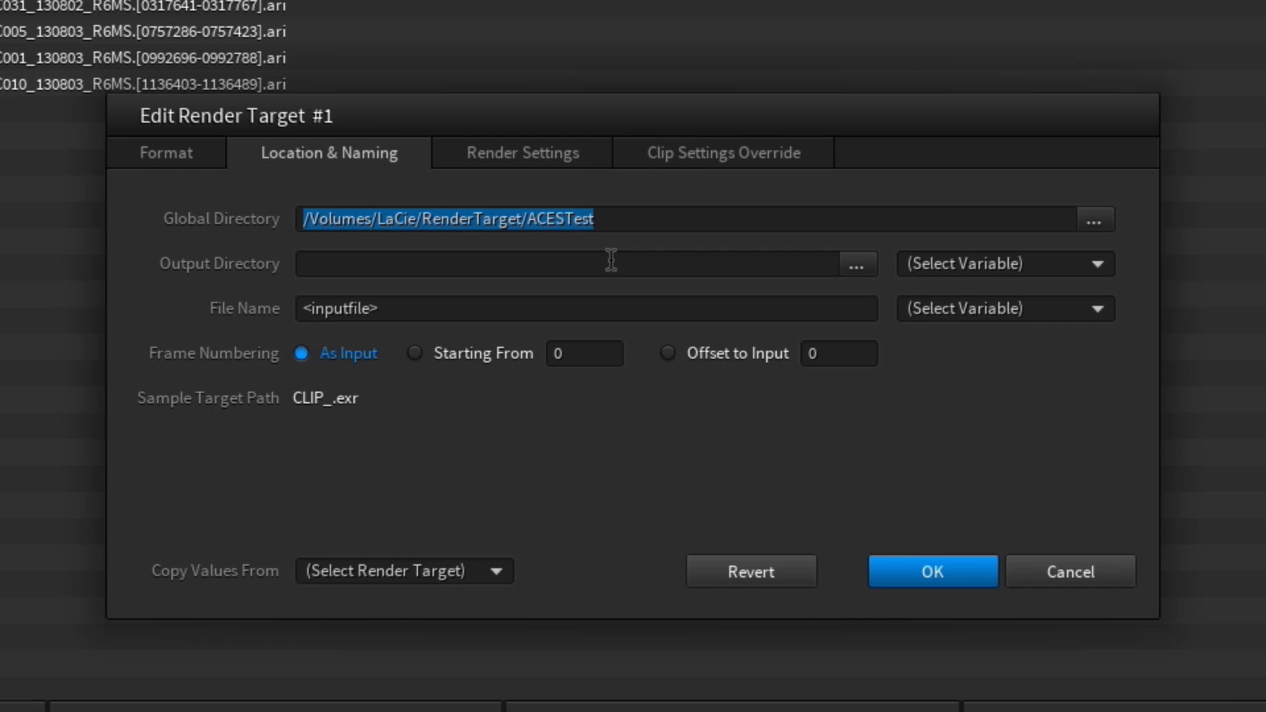
left_click(1003, 264)
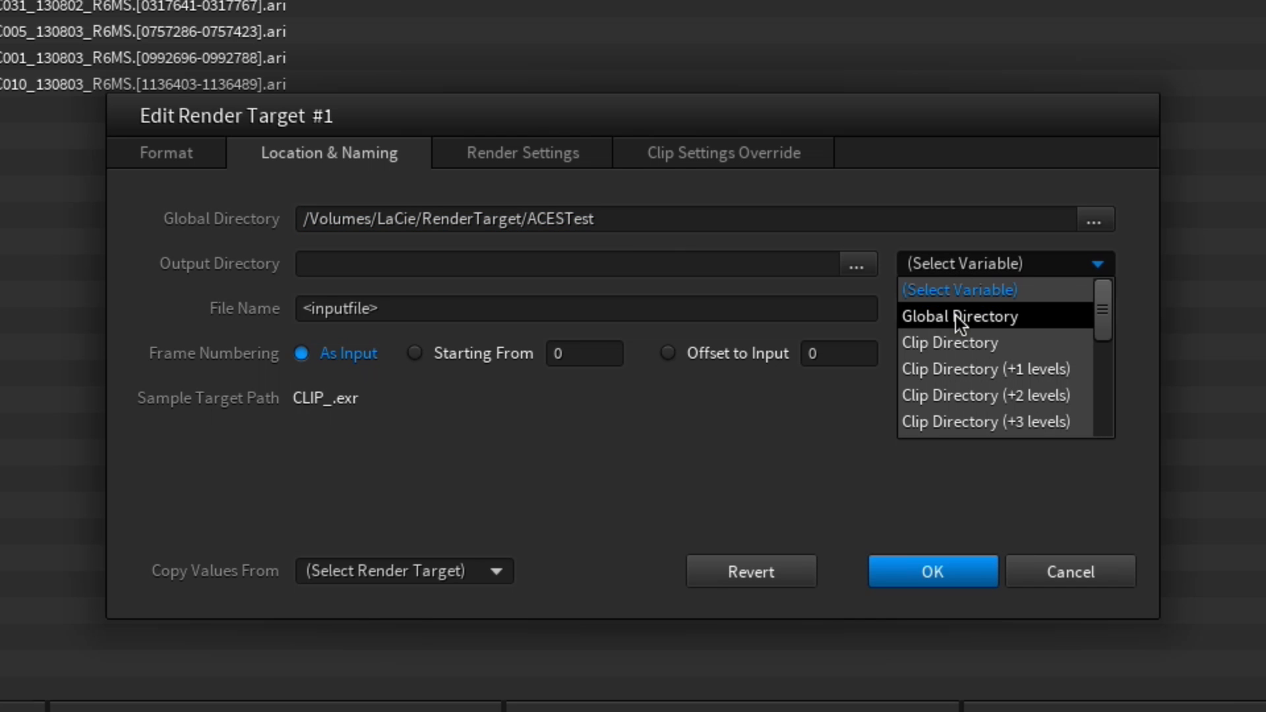
left_click(960, 315)
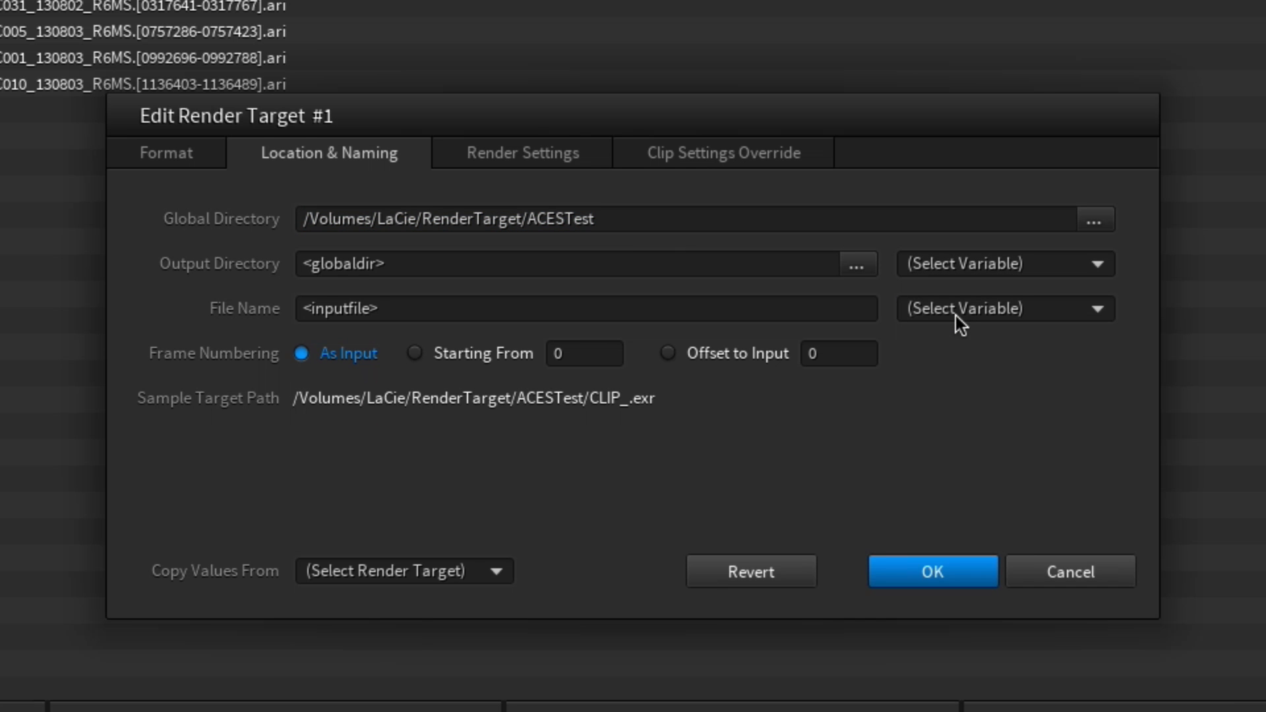
Step: Replace the <inputfile> file name pattern with the Timecode variable
double_click(339, 309)
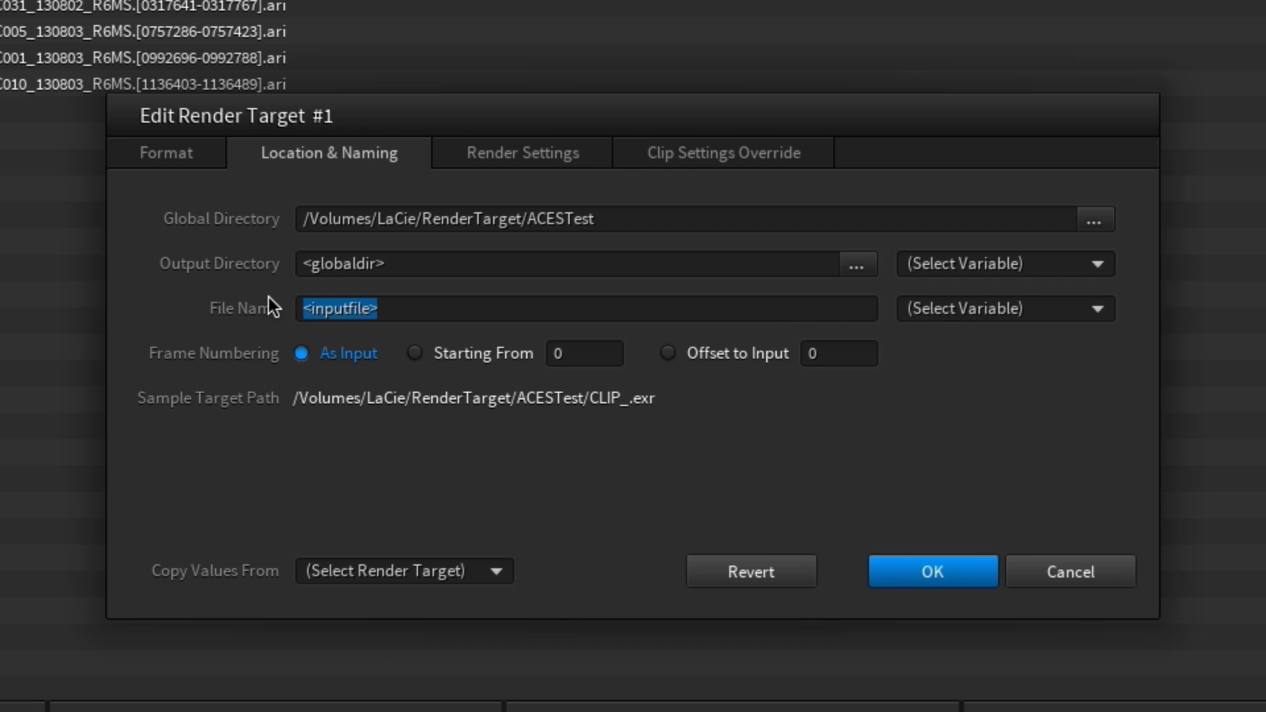
key("Delete")
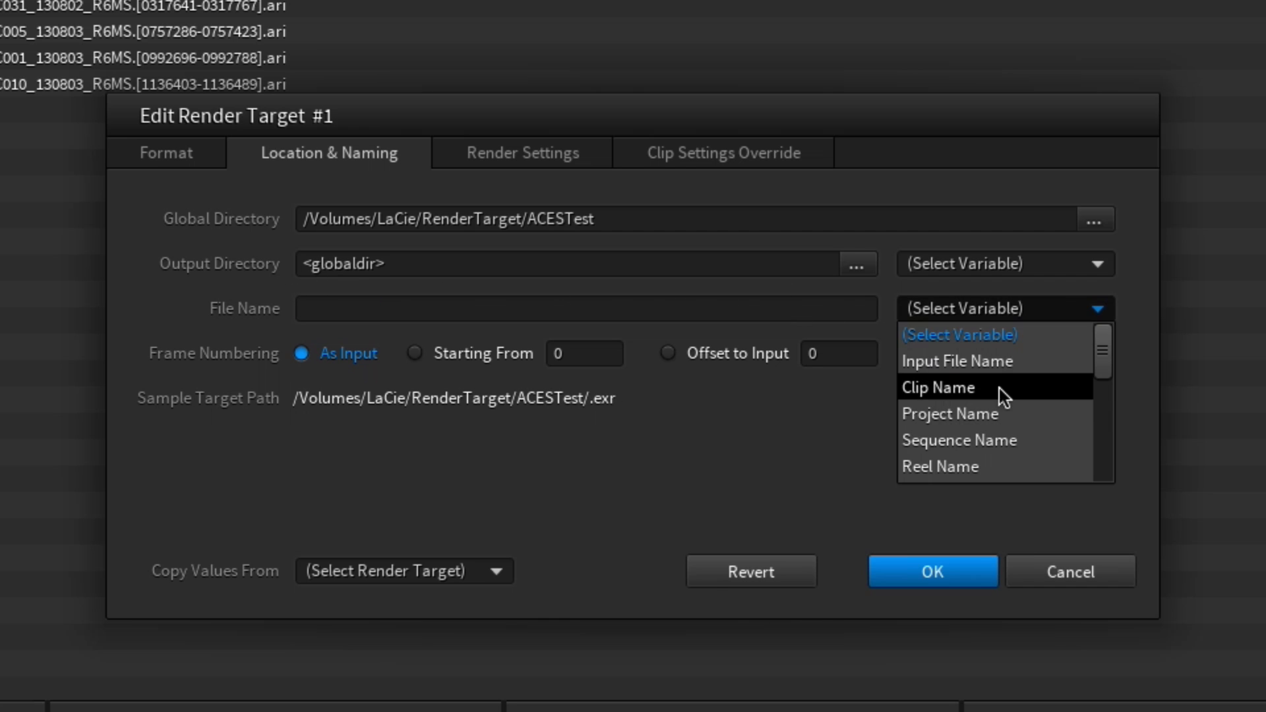
scroll("down", 3)
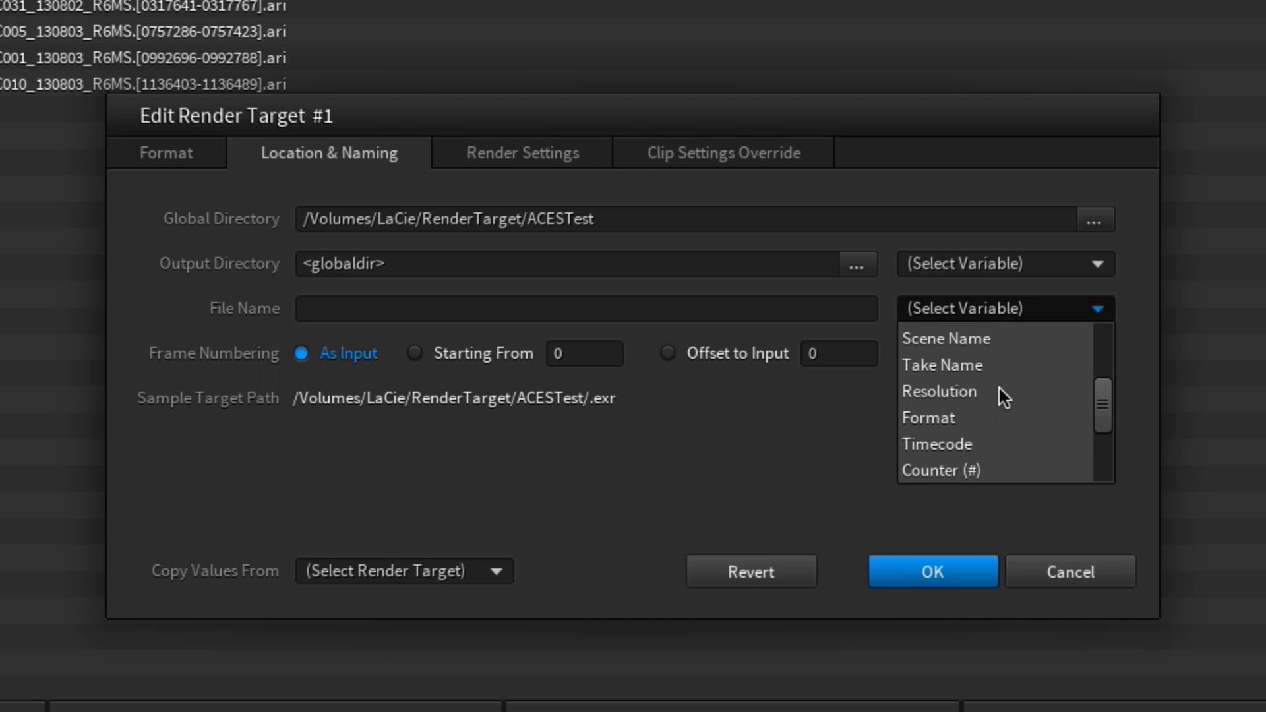
scroll("down", 3)
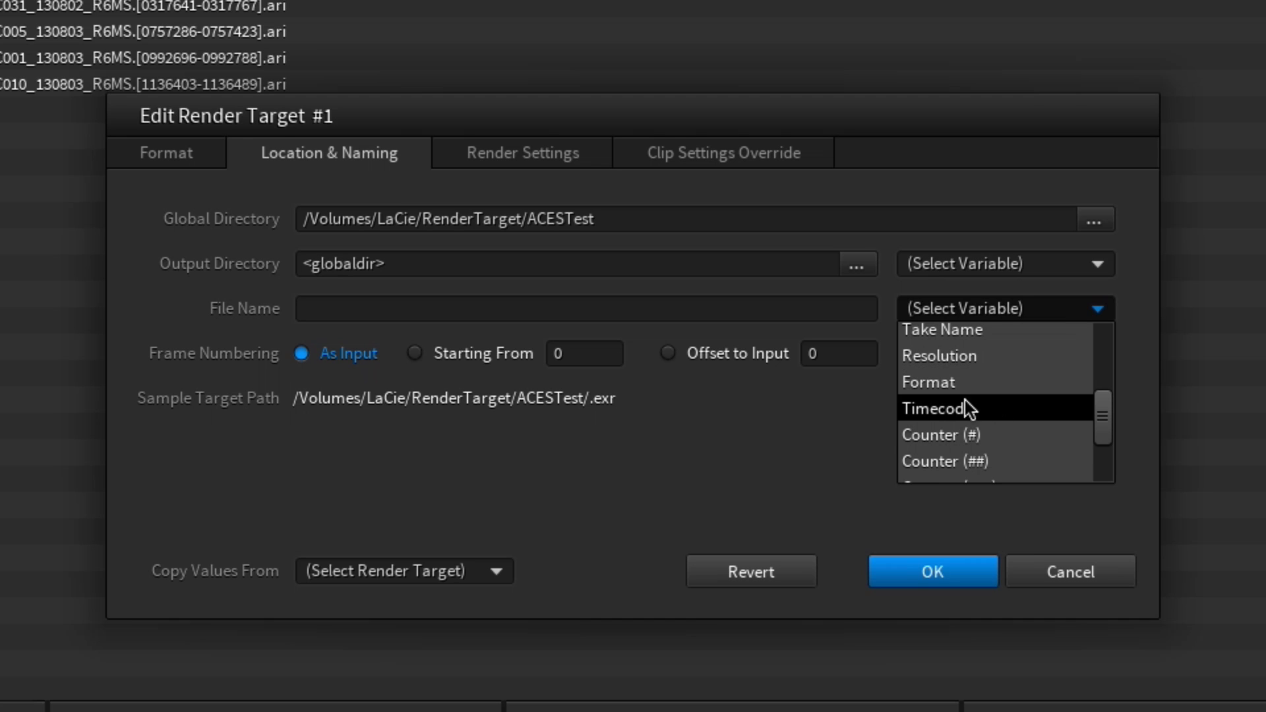
mouse_move(963, 414)
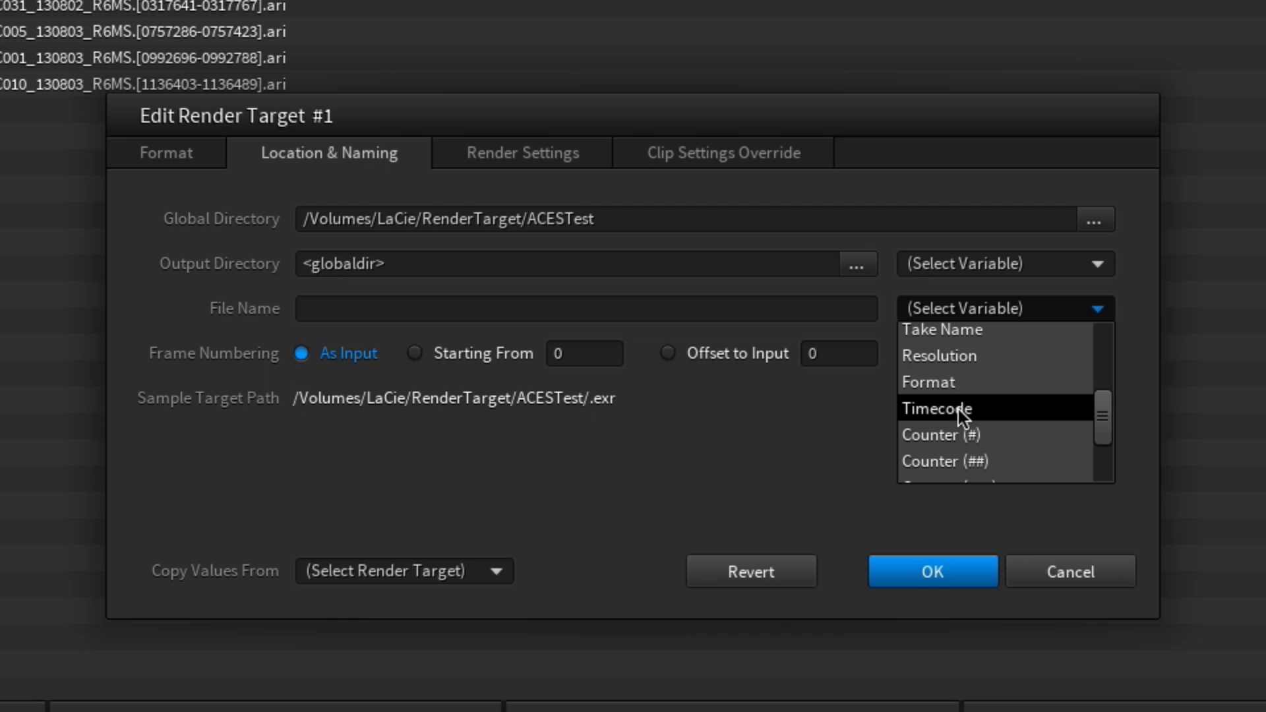
left_click(936, 407)
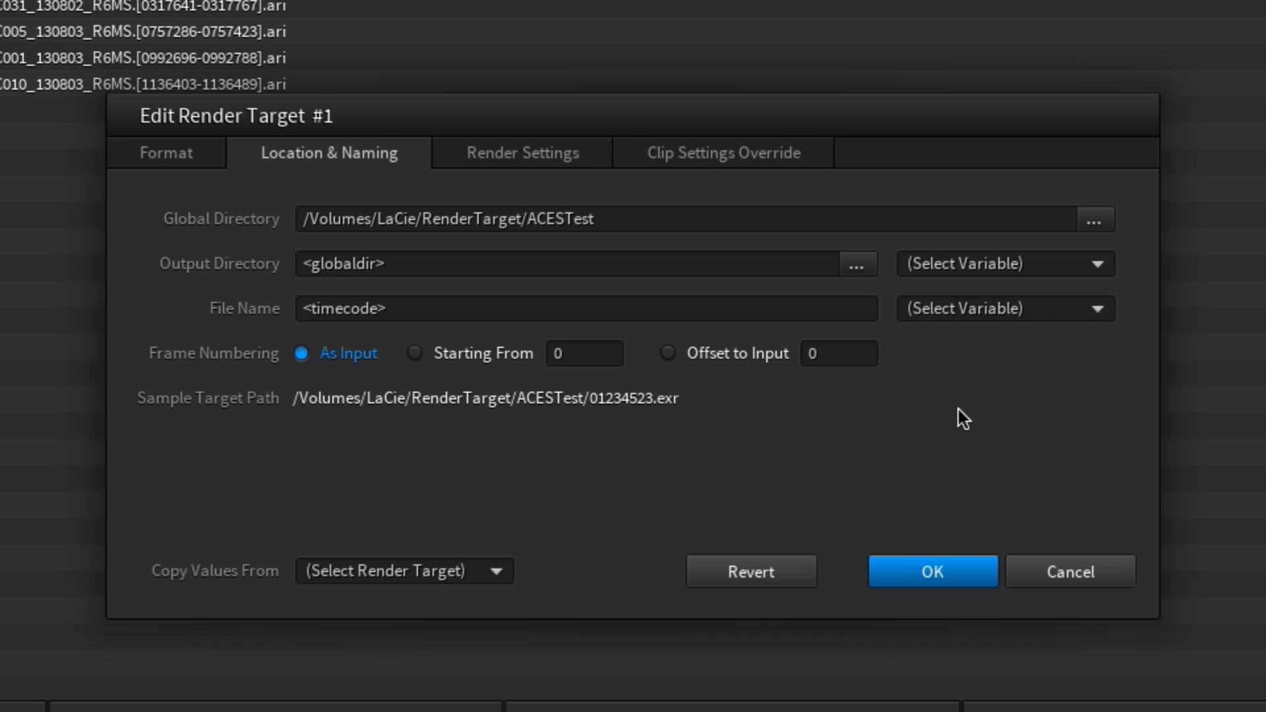
mouse_move(724, 307)
type("_<inputfile>")
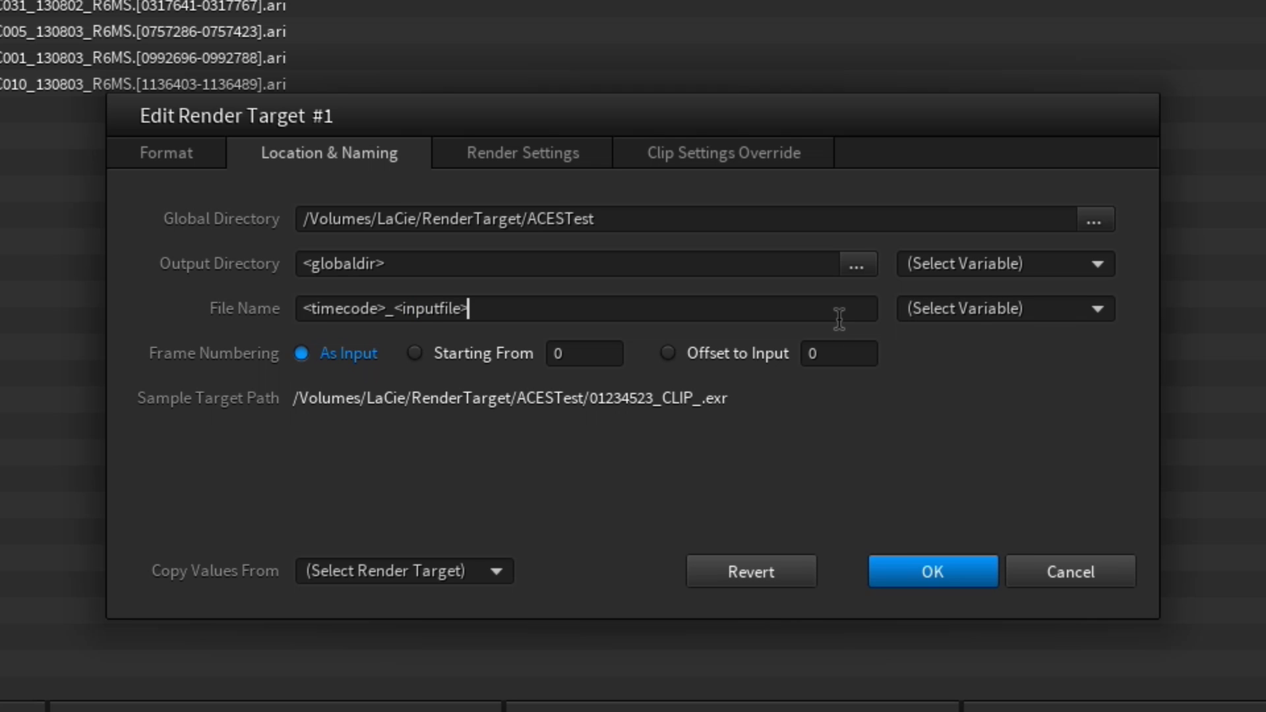
Step: Extend the file name pattern to <timecode>_<inputfile>###### with frame-number placeholders
type("######")
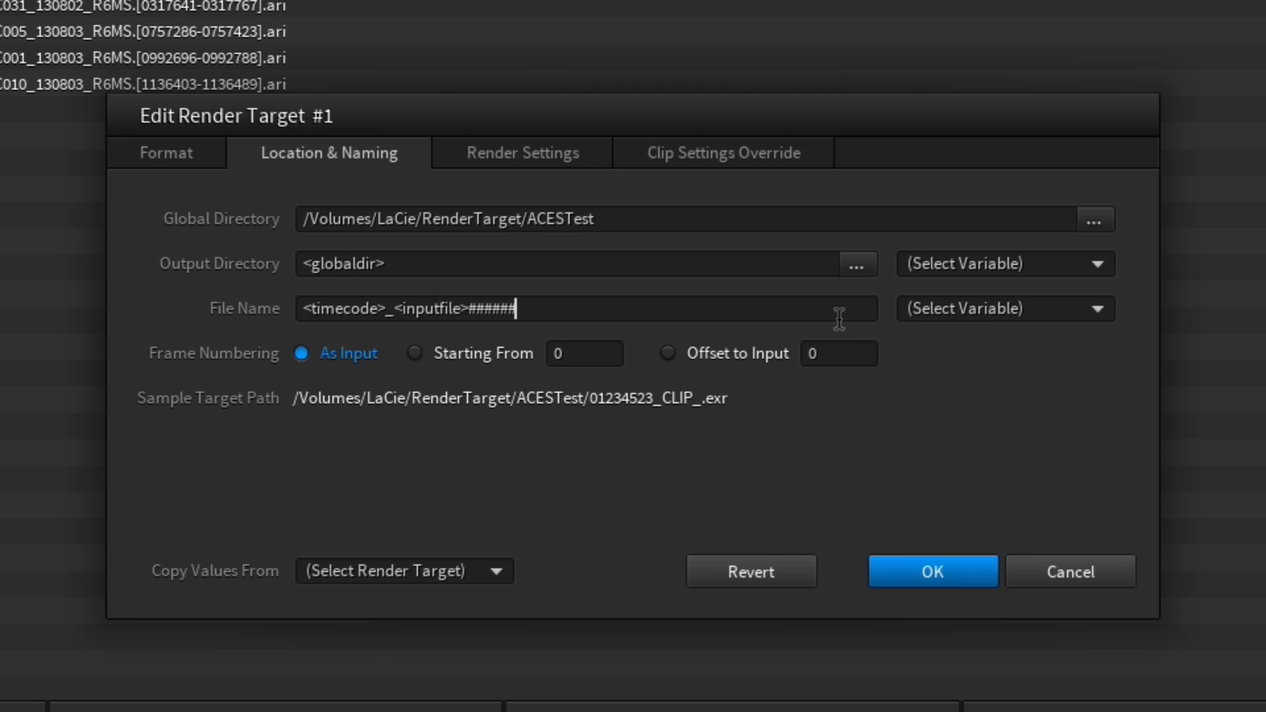
mouse_move(676, 265)
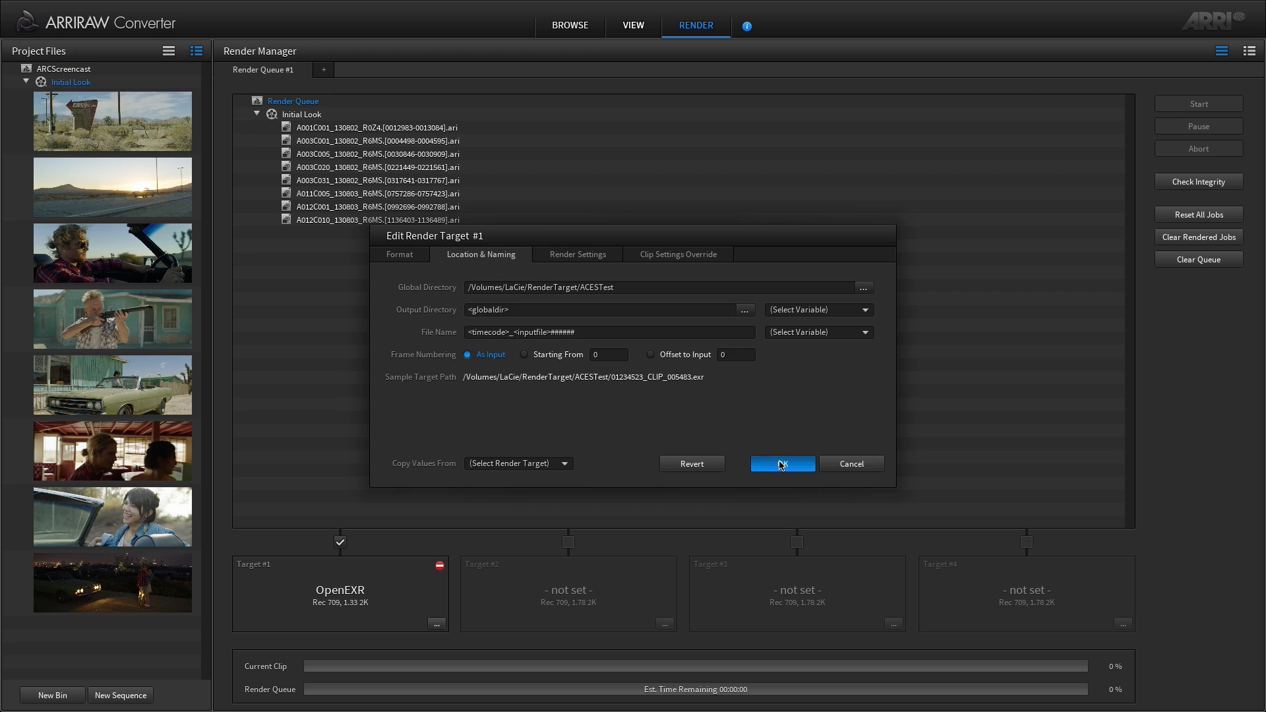
Step: Apply the new location and naming, then reopen Render Target #1 to verify
left_click(781, 463)
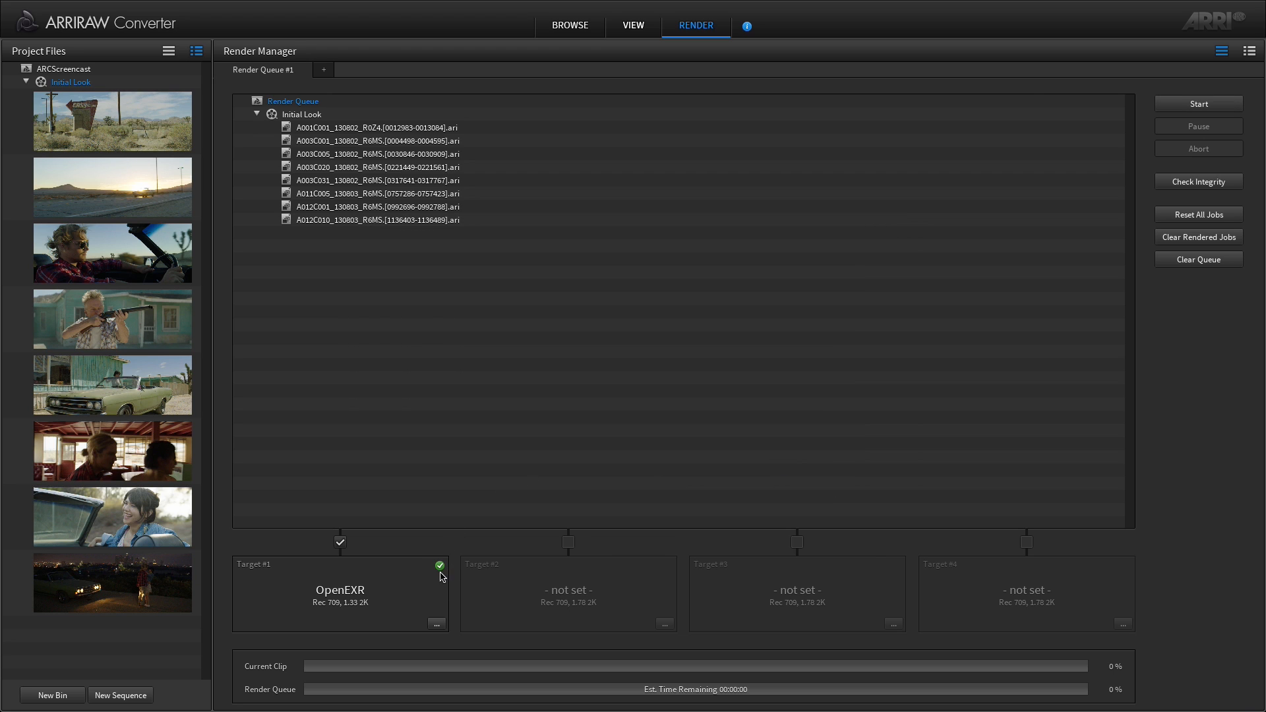
left_click(436, 623)
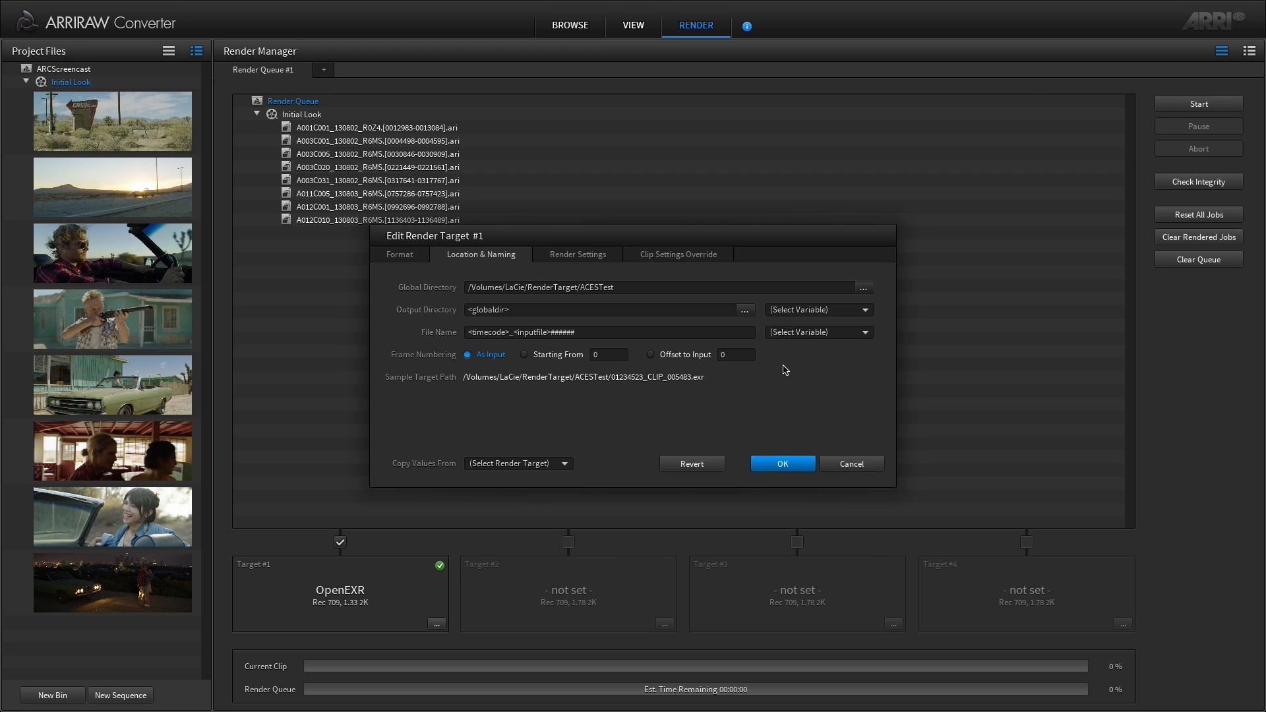